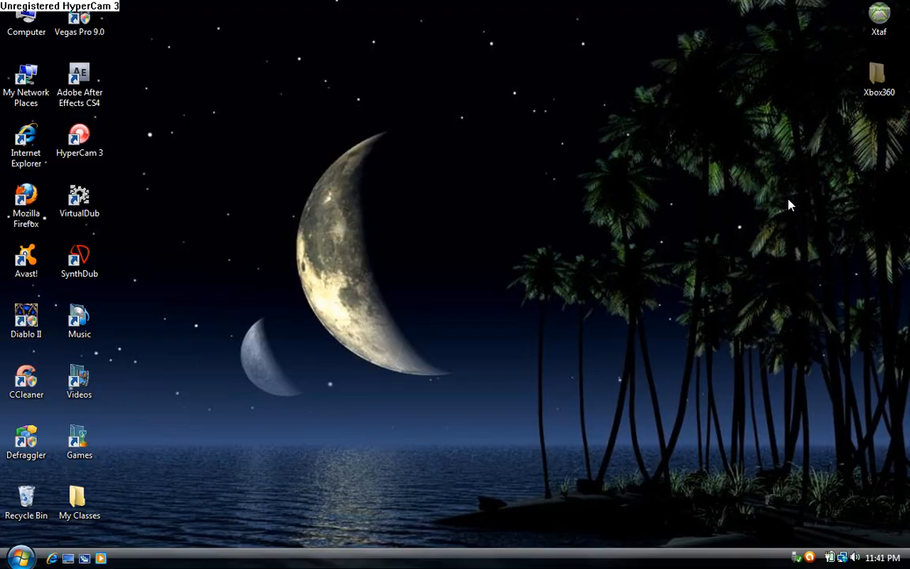
mouse_move(237, 123)
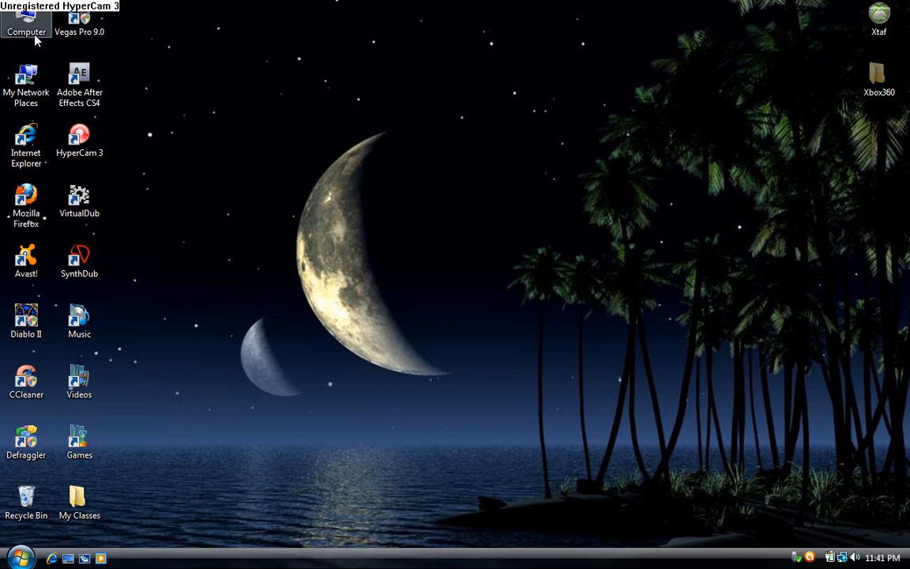
Permanently delete the Xbox360 folder from Removable Disk (G:), leaving it empty.
double_click(26, 19)
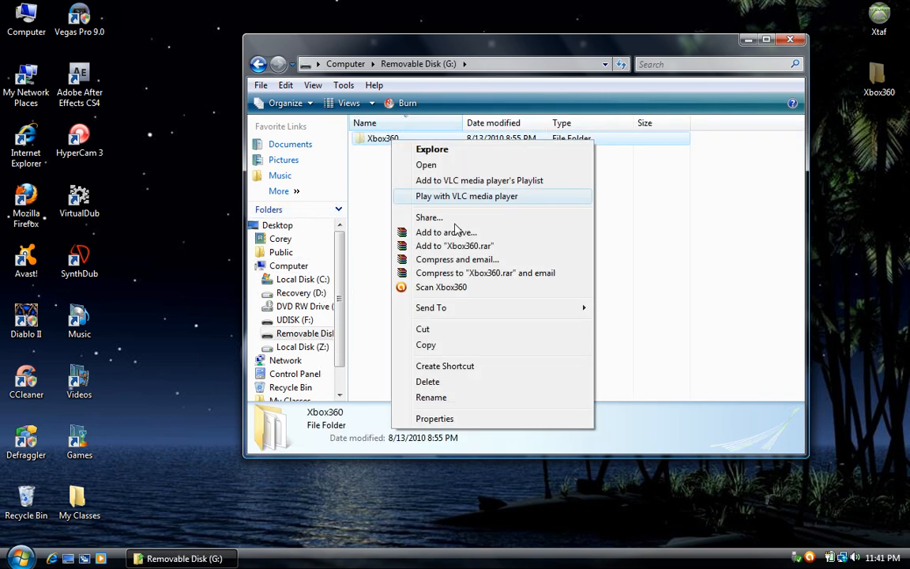
left_click(426, 381)
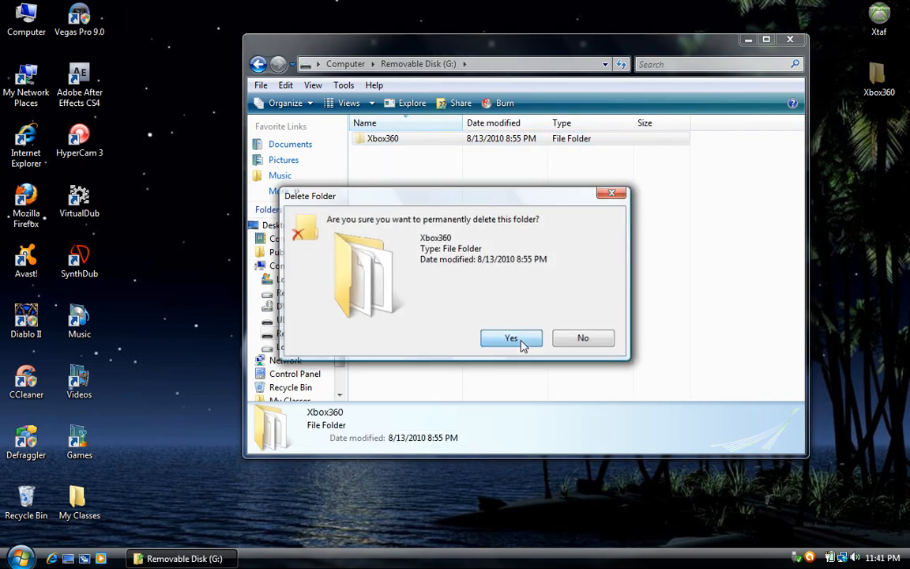
left_click(512, 338)
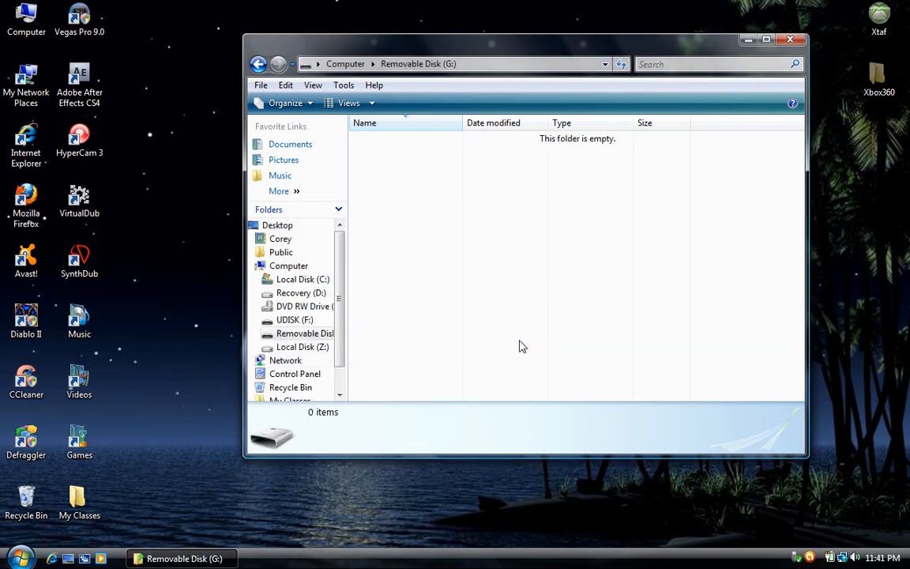
mouse_move(556, 292)
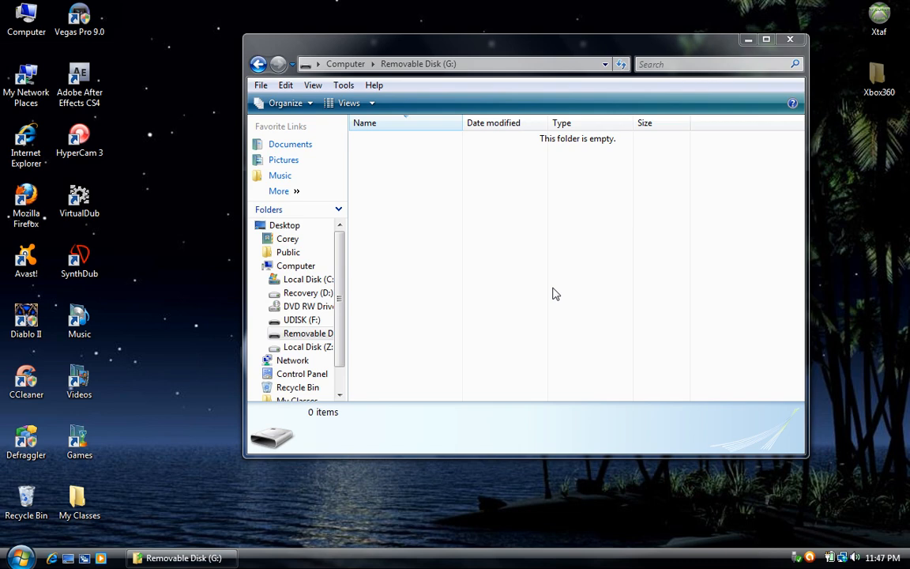
mouse_move(830, 127)
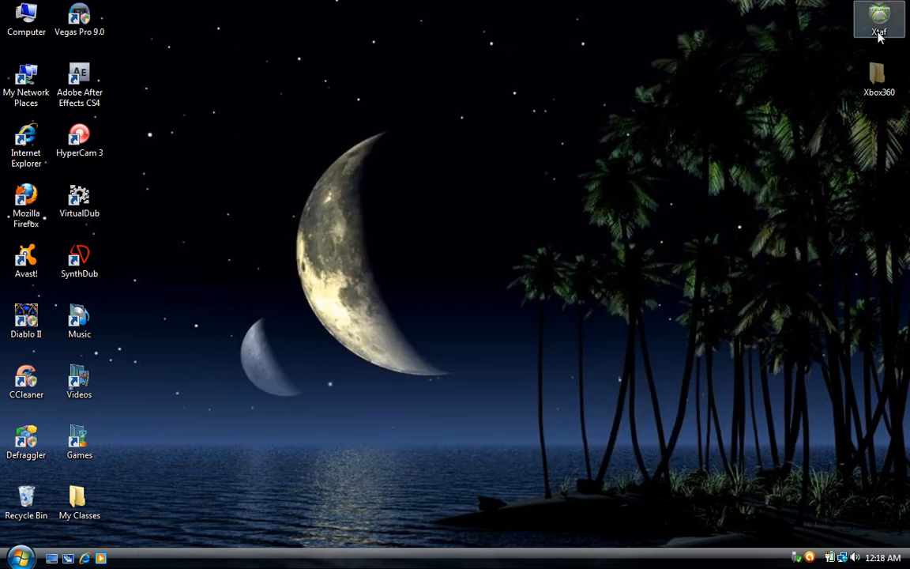
Extract the Content folder from the drive's Data Partition to the desktop, then exit Xtaf.
double_click(878, 19)
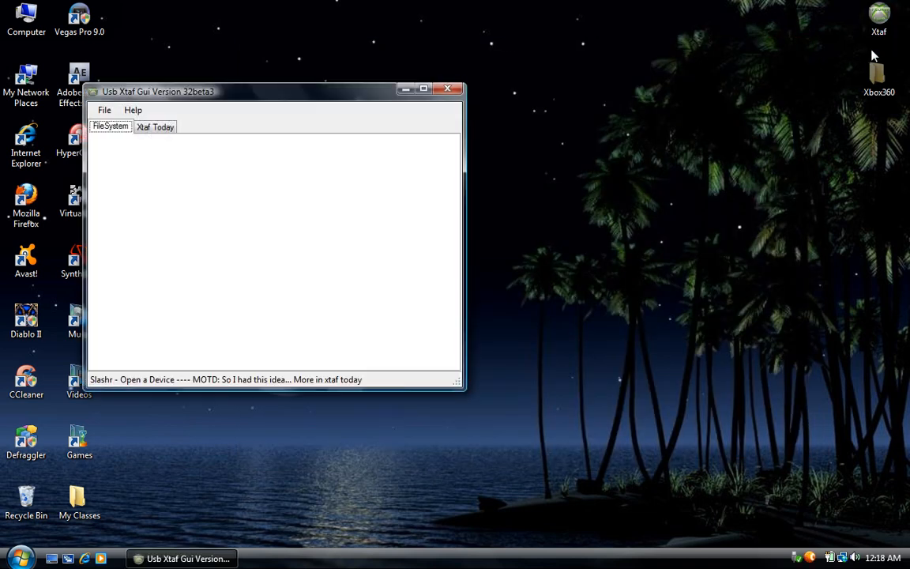
left_click(105, 110)
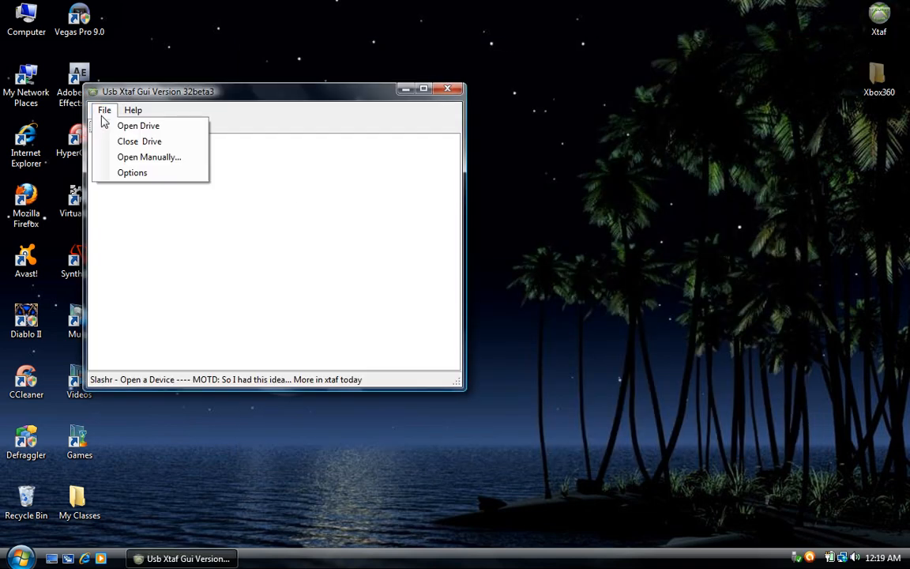
left_click(139, 126)
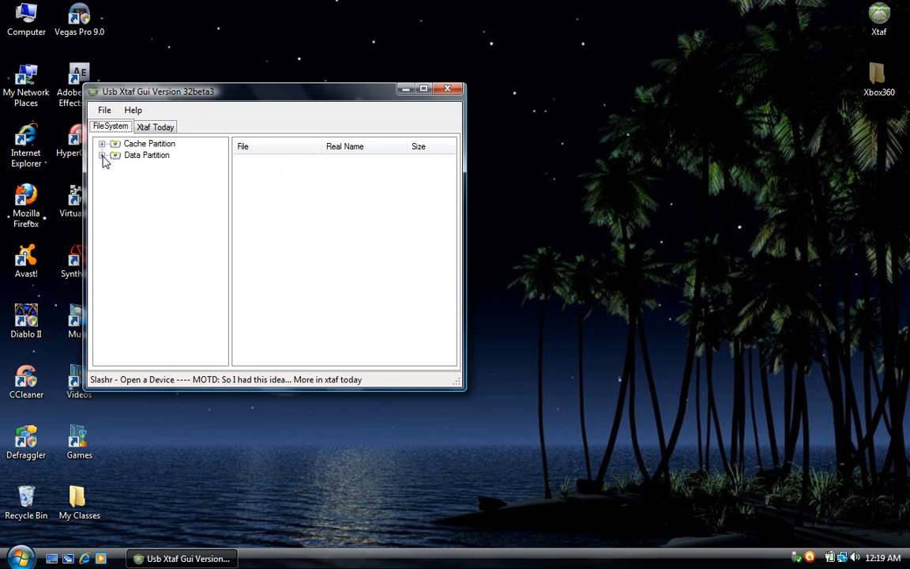
left_click(113, 155)
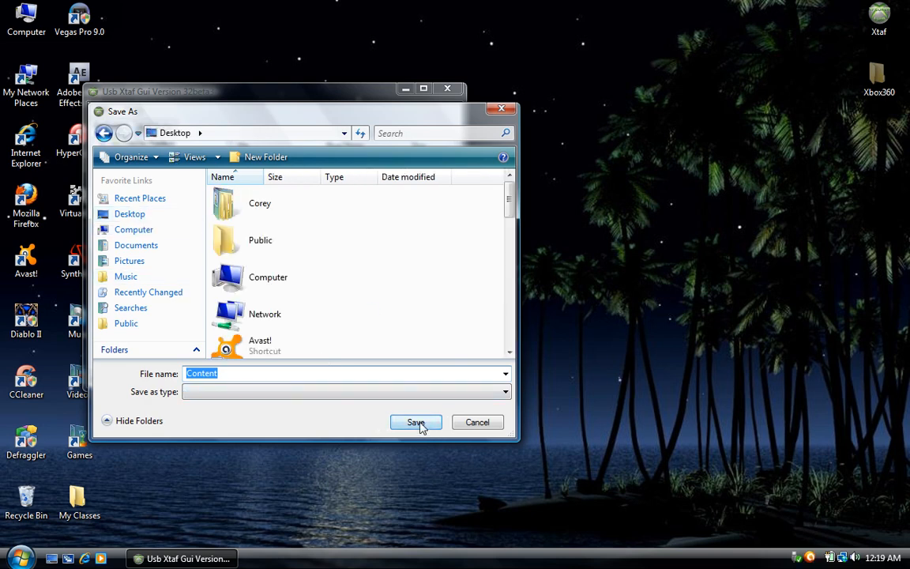
left_click(416, 422)
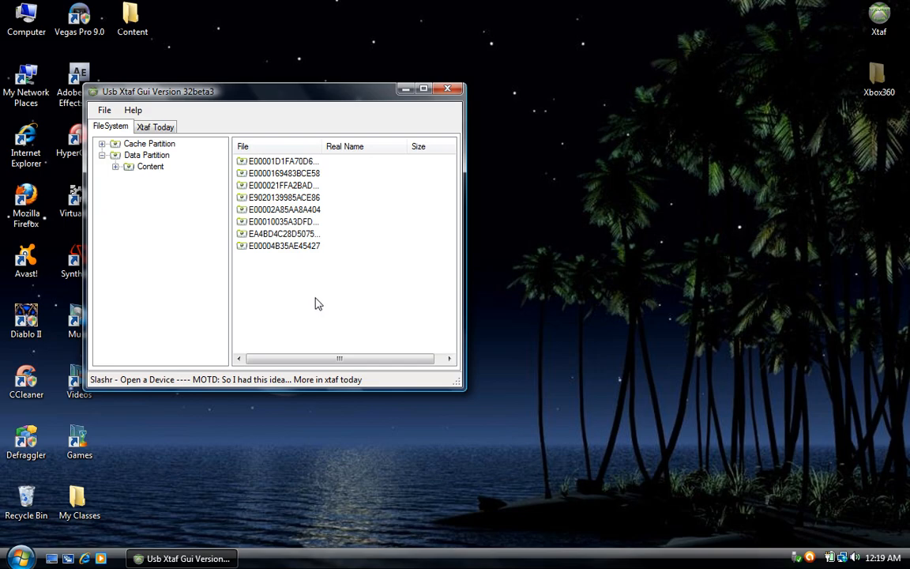
left_click(448, 88)
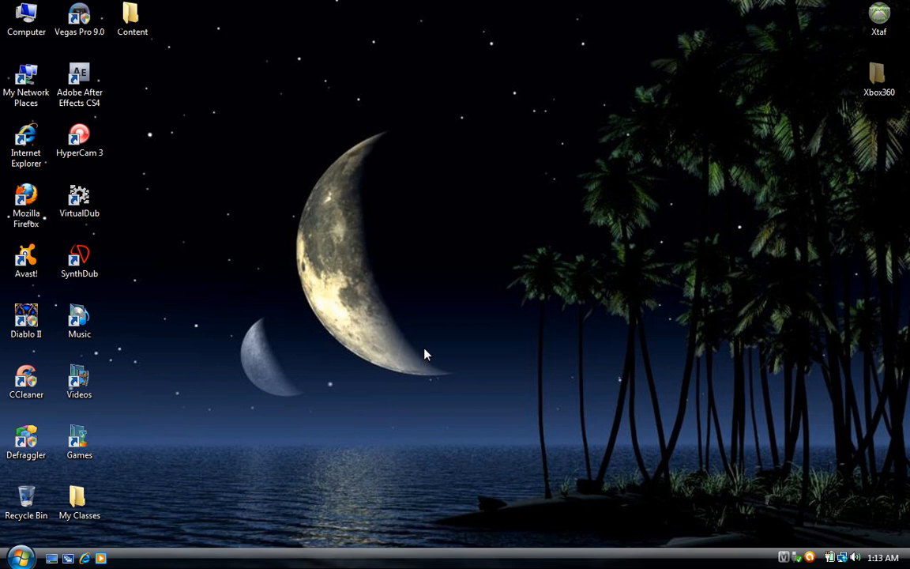
mouse_move(686, 286)
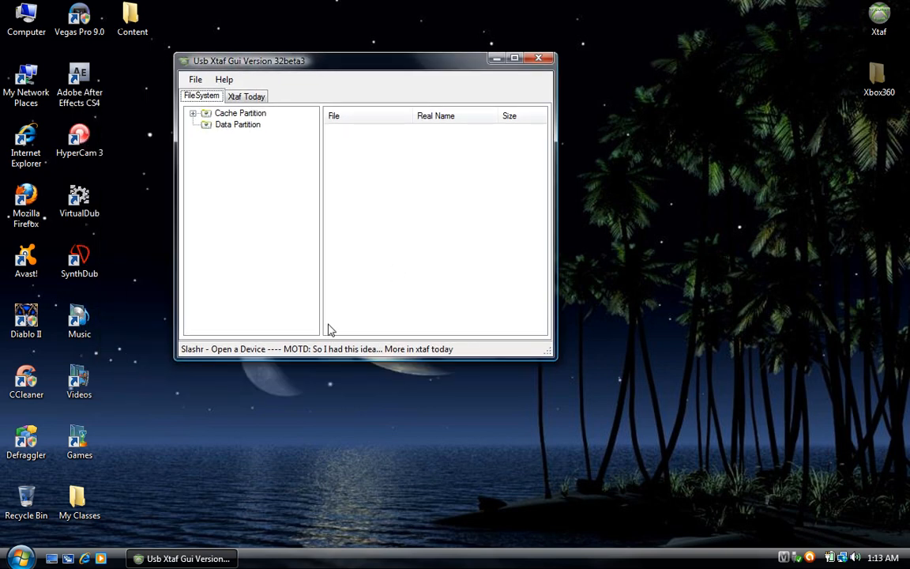
Inject the desktop Content folder into the flash drive's Data Partition.
left_click(237, 123)
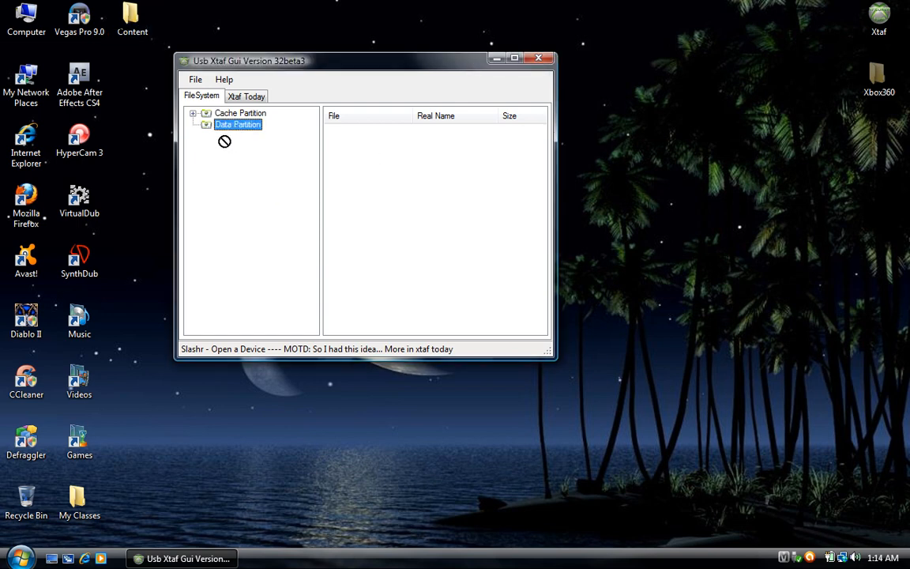
mouse_move(373, 186)
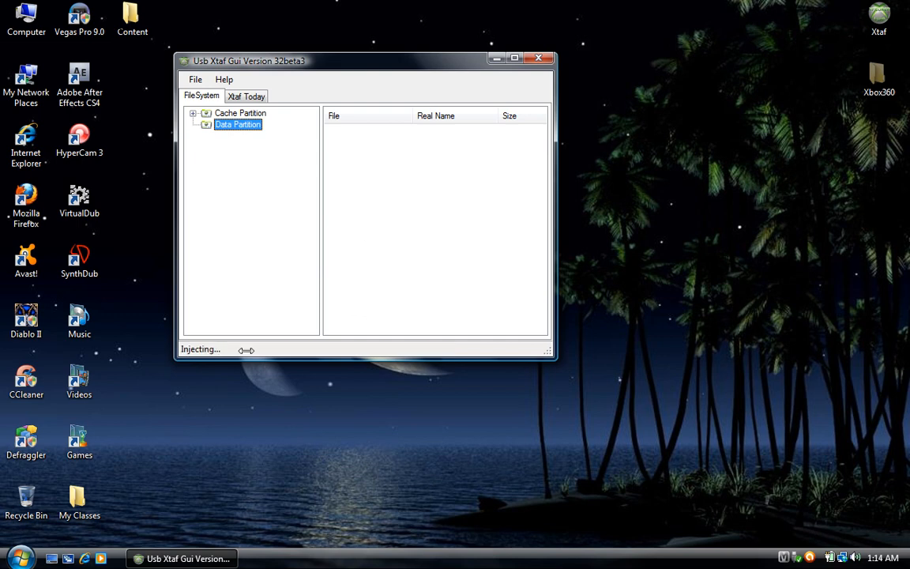
mouse_move(367, 247)
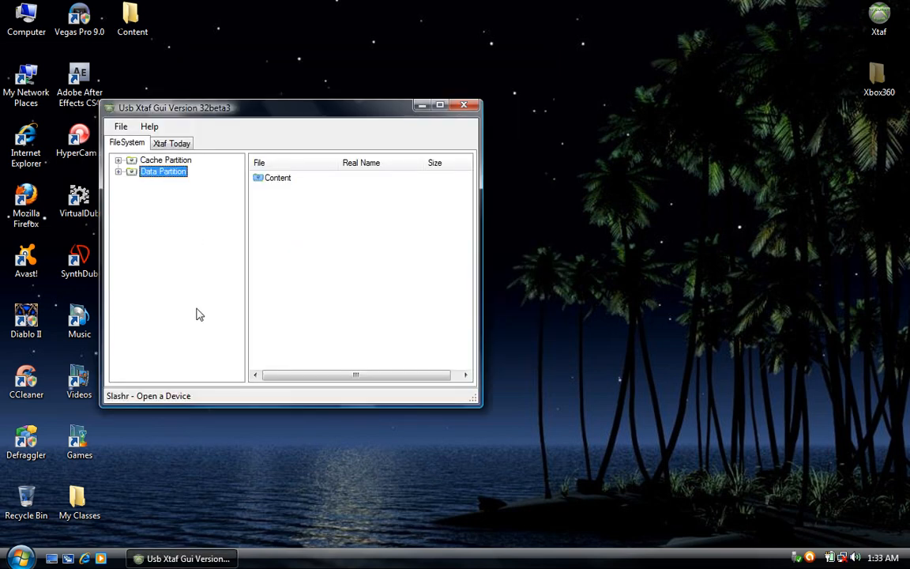
mouse_move(126, 202)
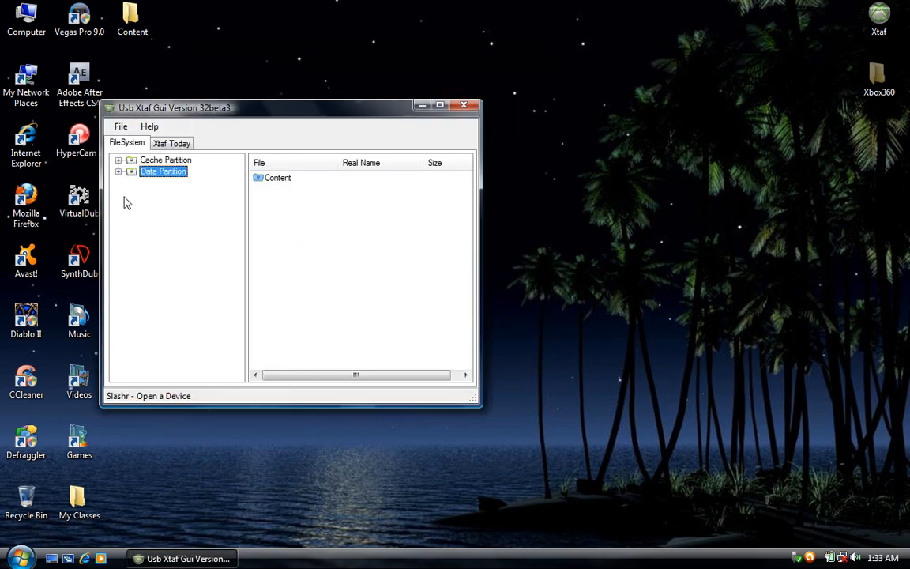
Expand Data Partition > Content and the first profile folder to reveal its 532Kb game-save file.
left_click(145, 183)
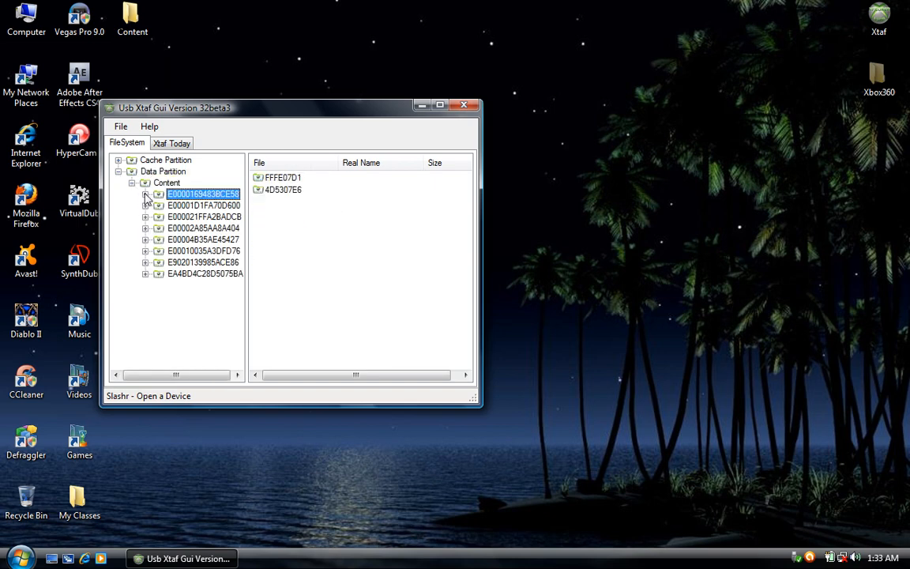
left_click(146, 193)
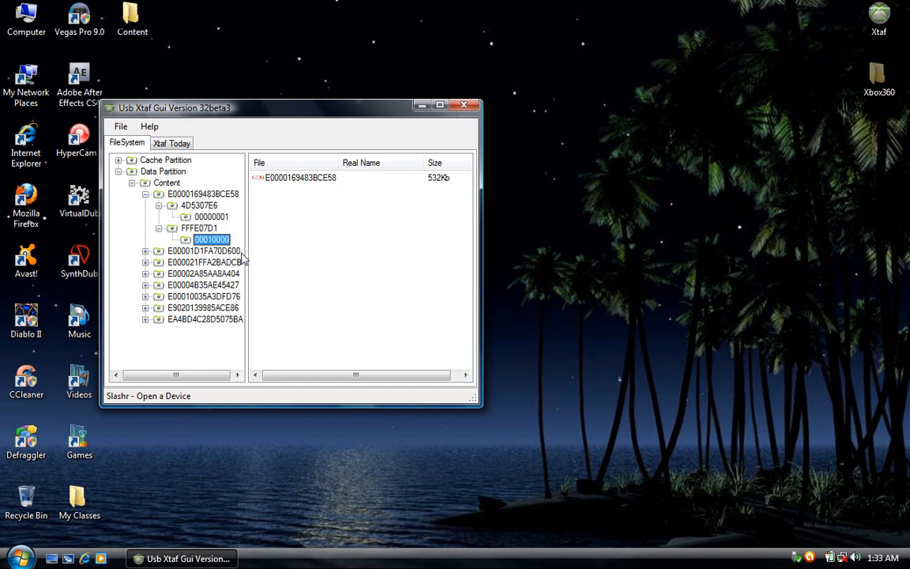
mouse_move(310, 299)
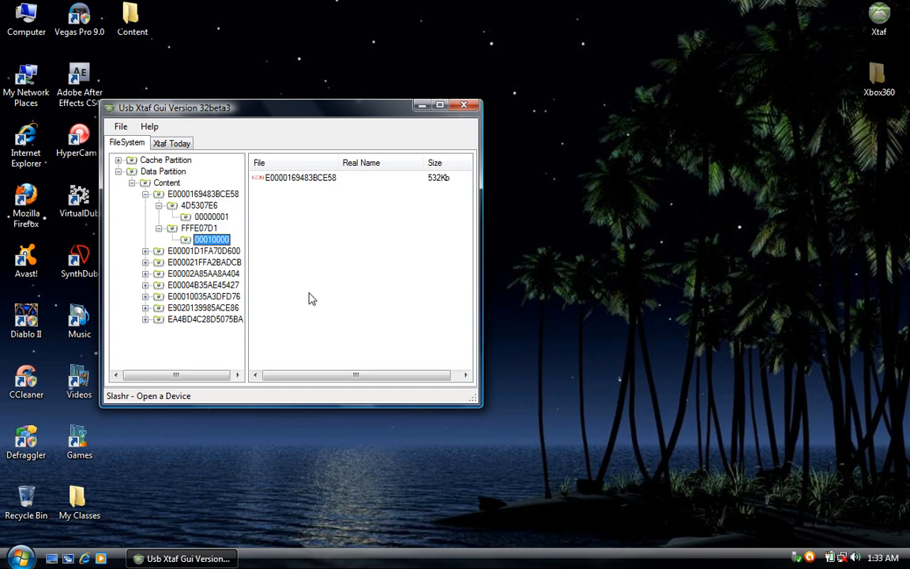